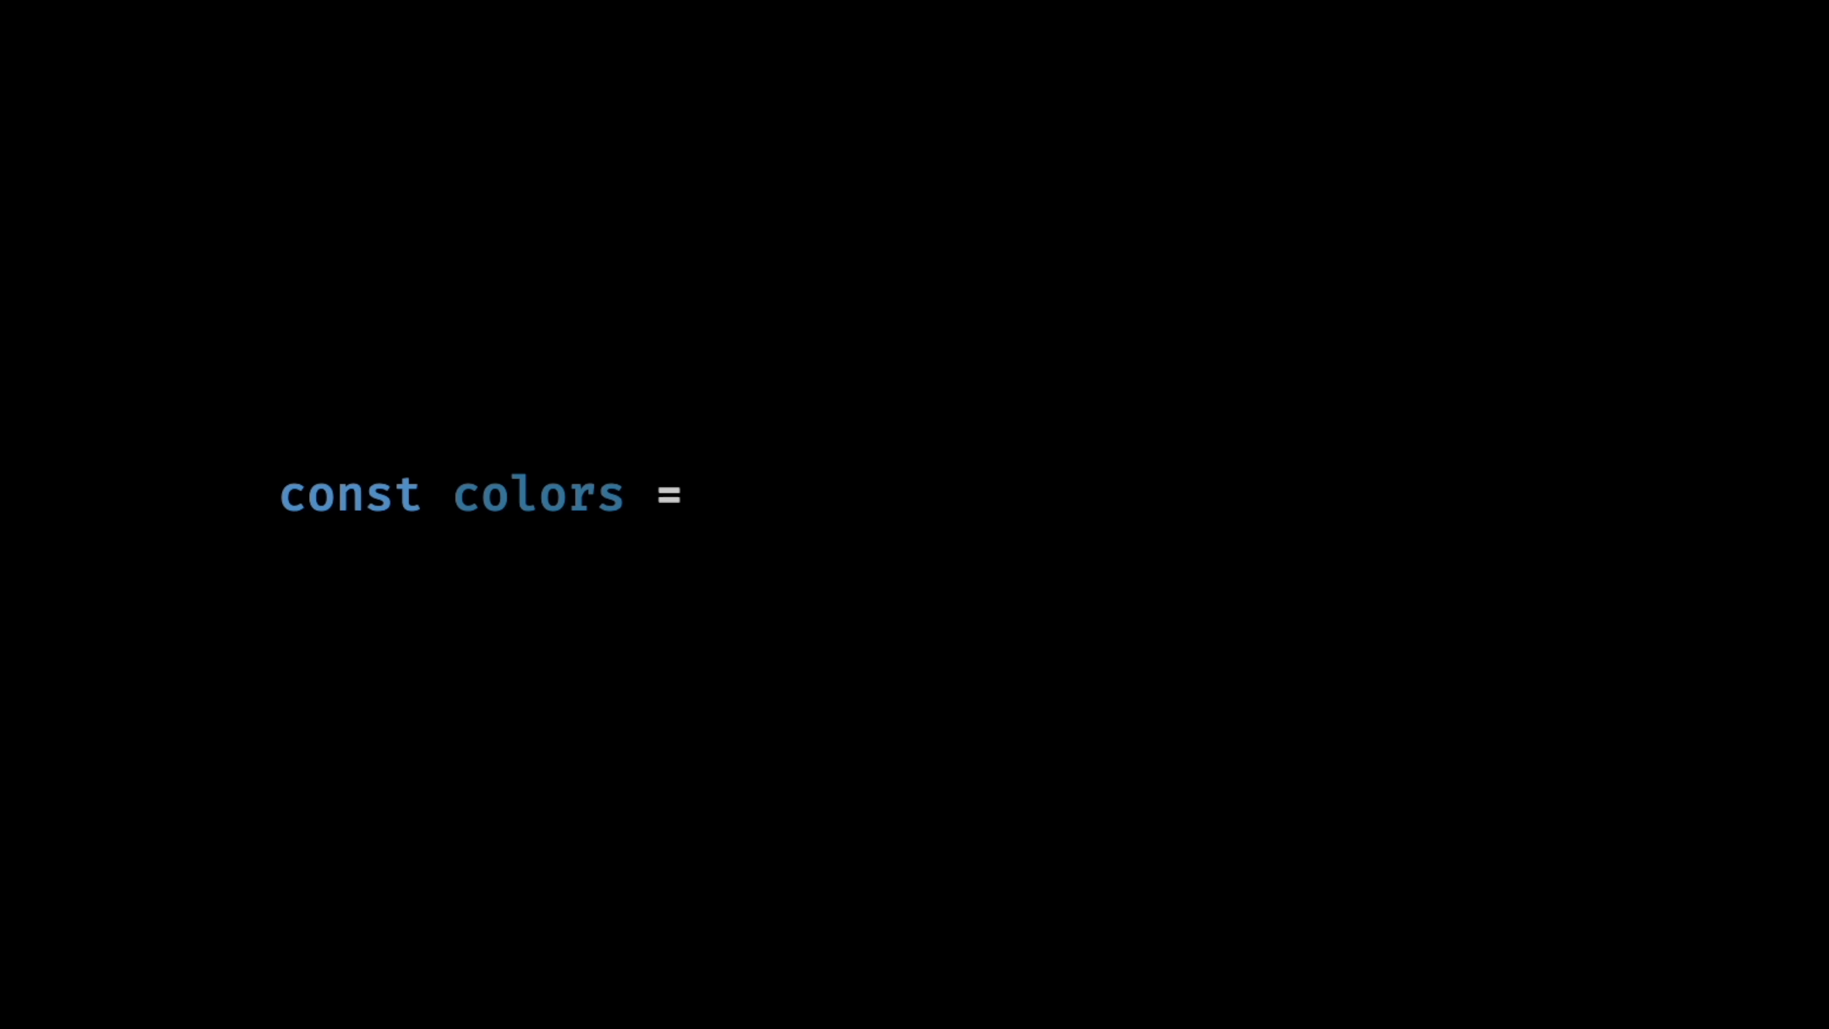
text(require("tailwindcss/colors");)
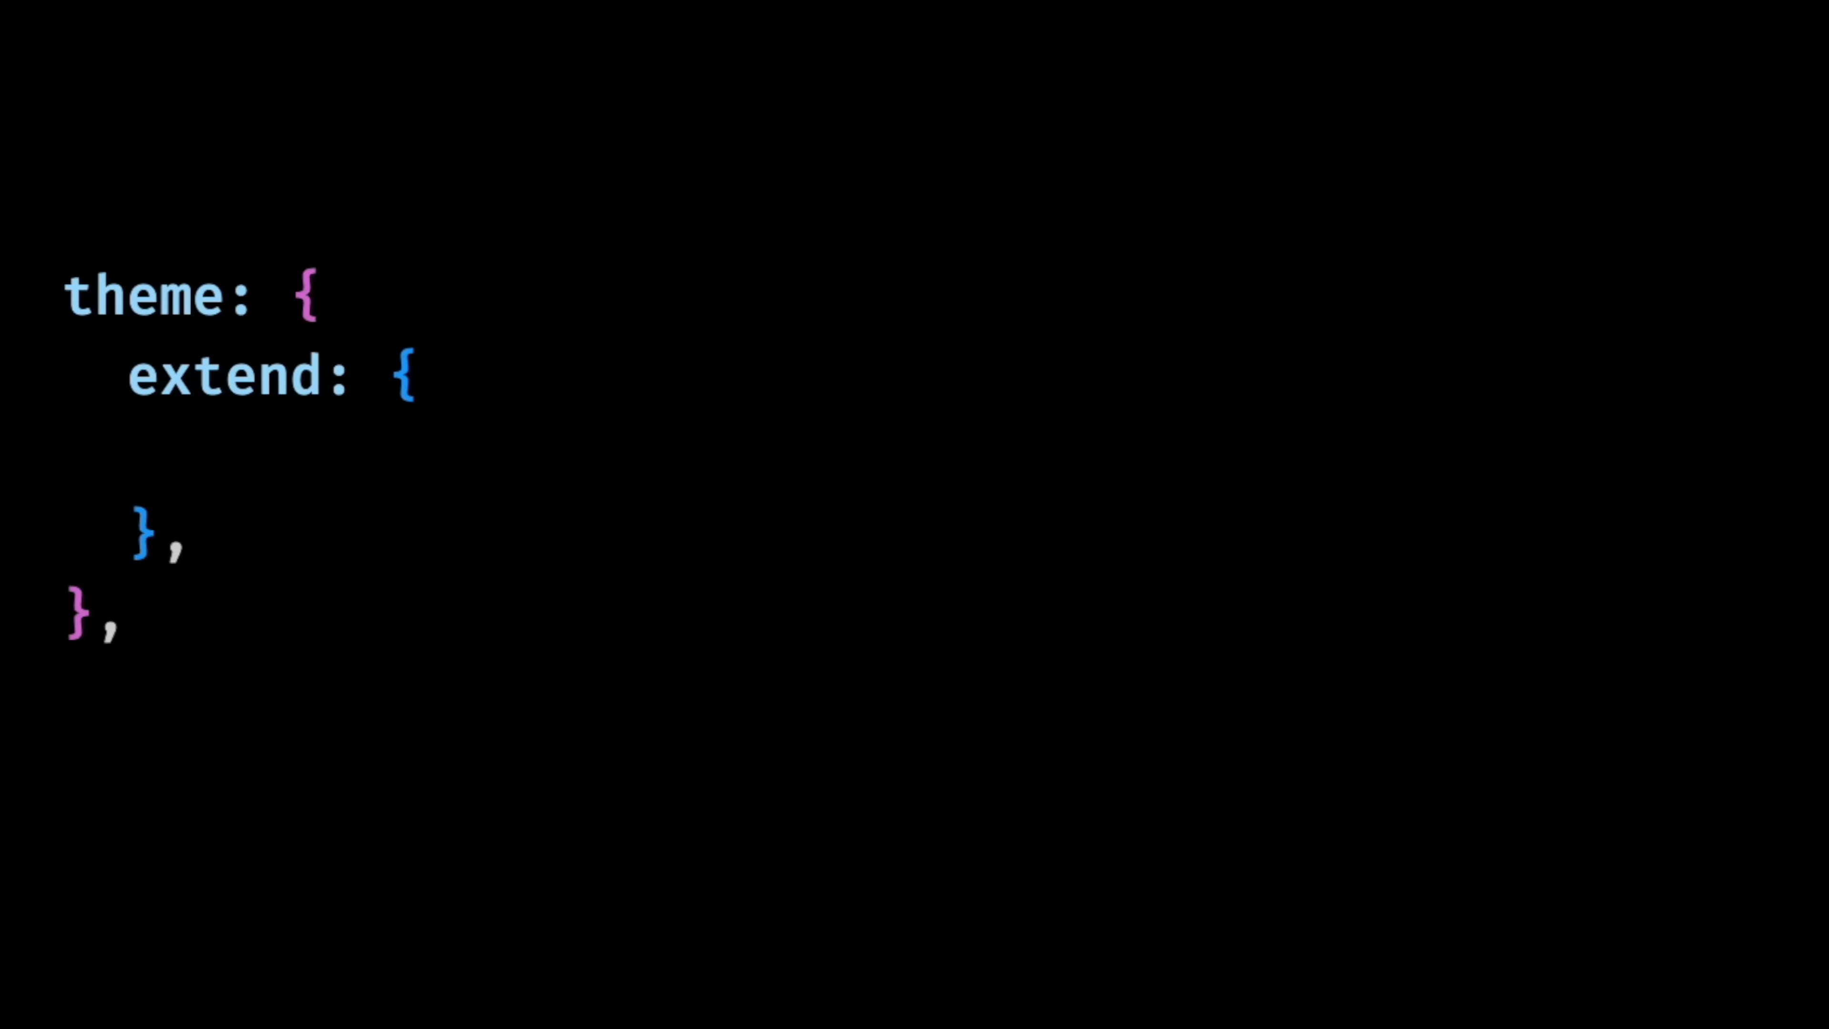
text(colors: {)
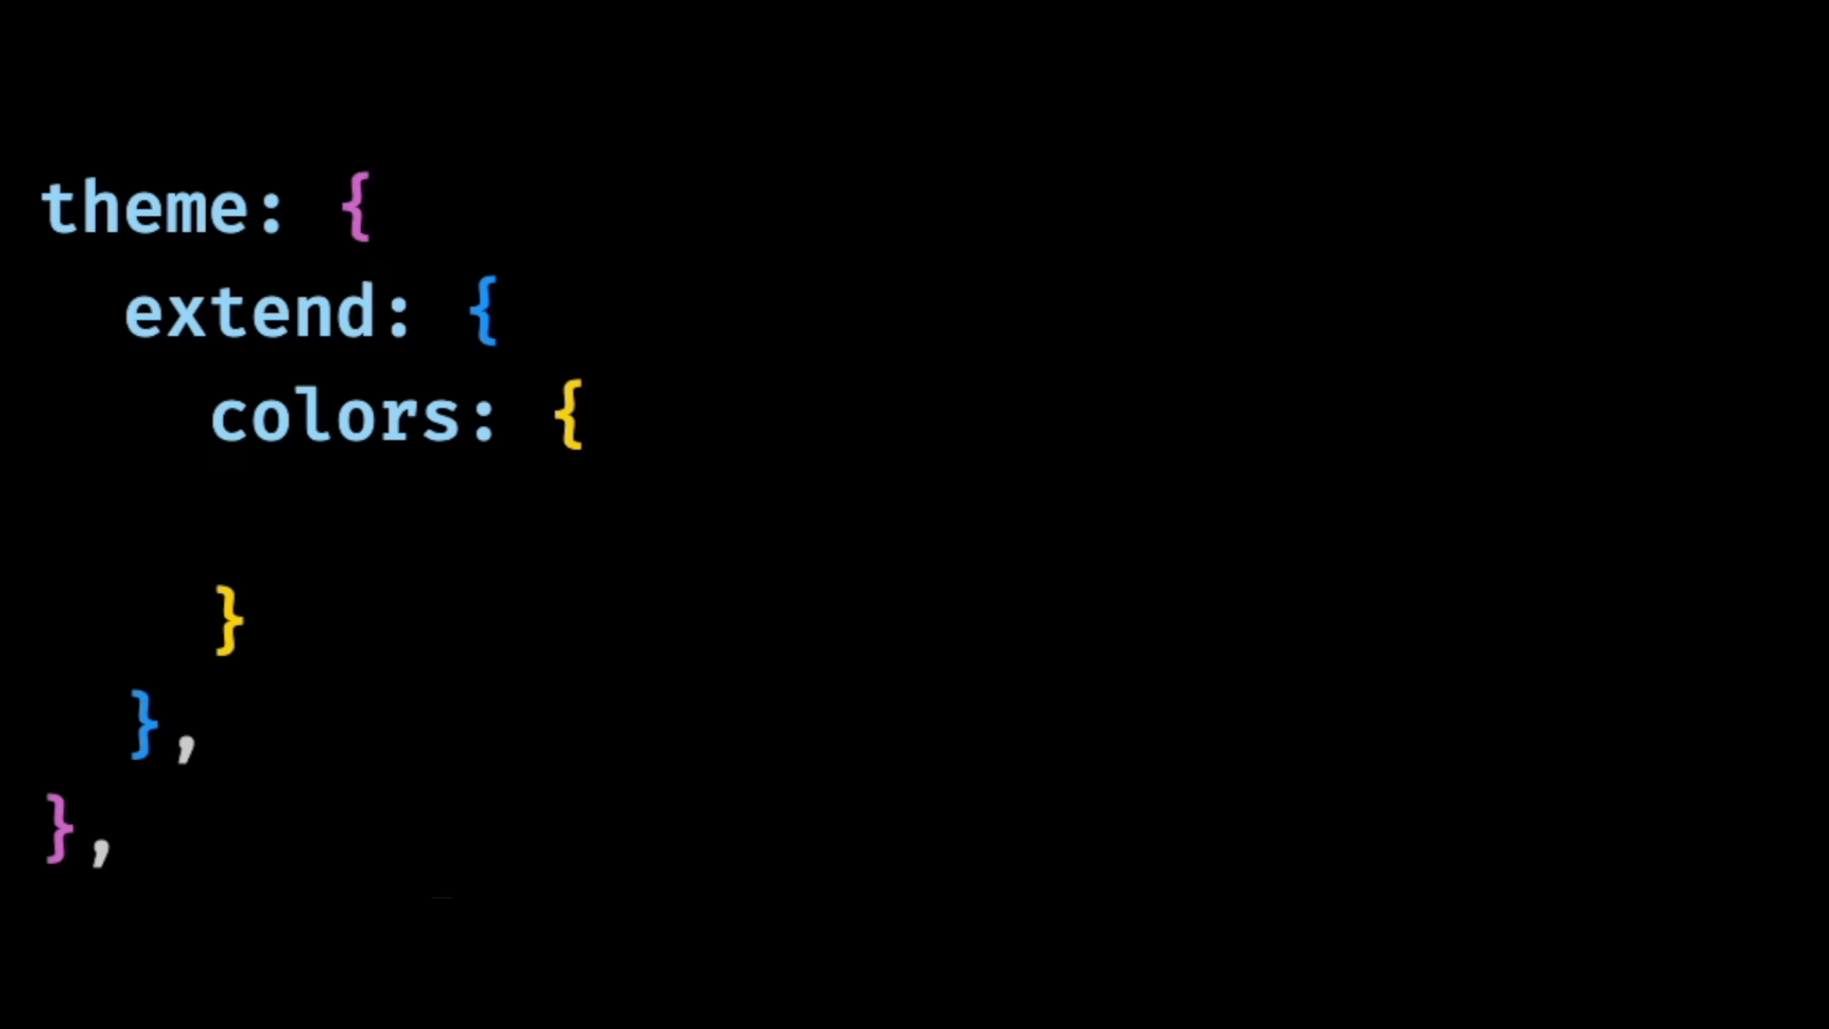
text(primary: { ...colors.violet, DEFAULT: },)
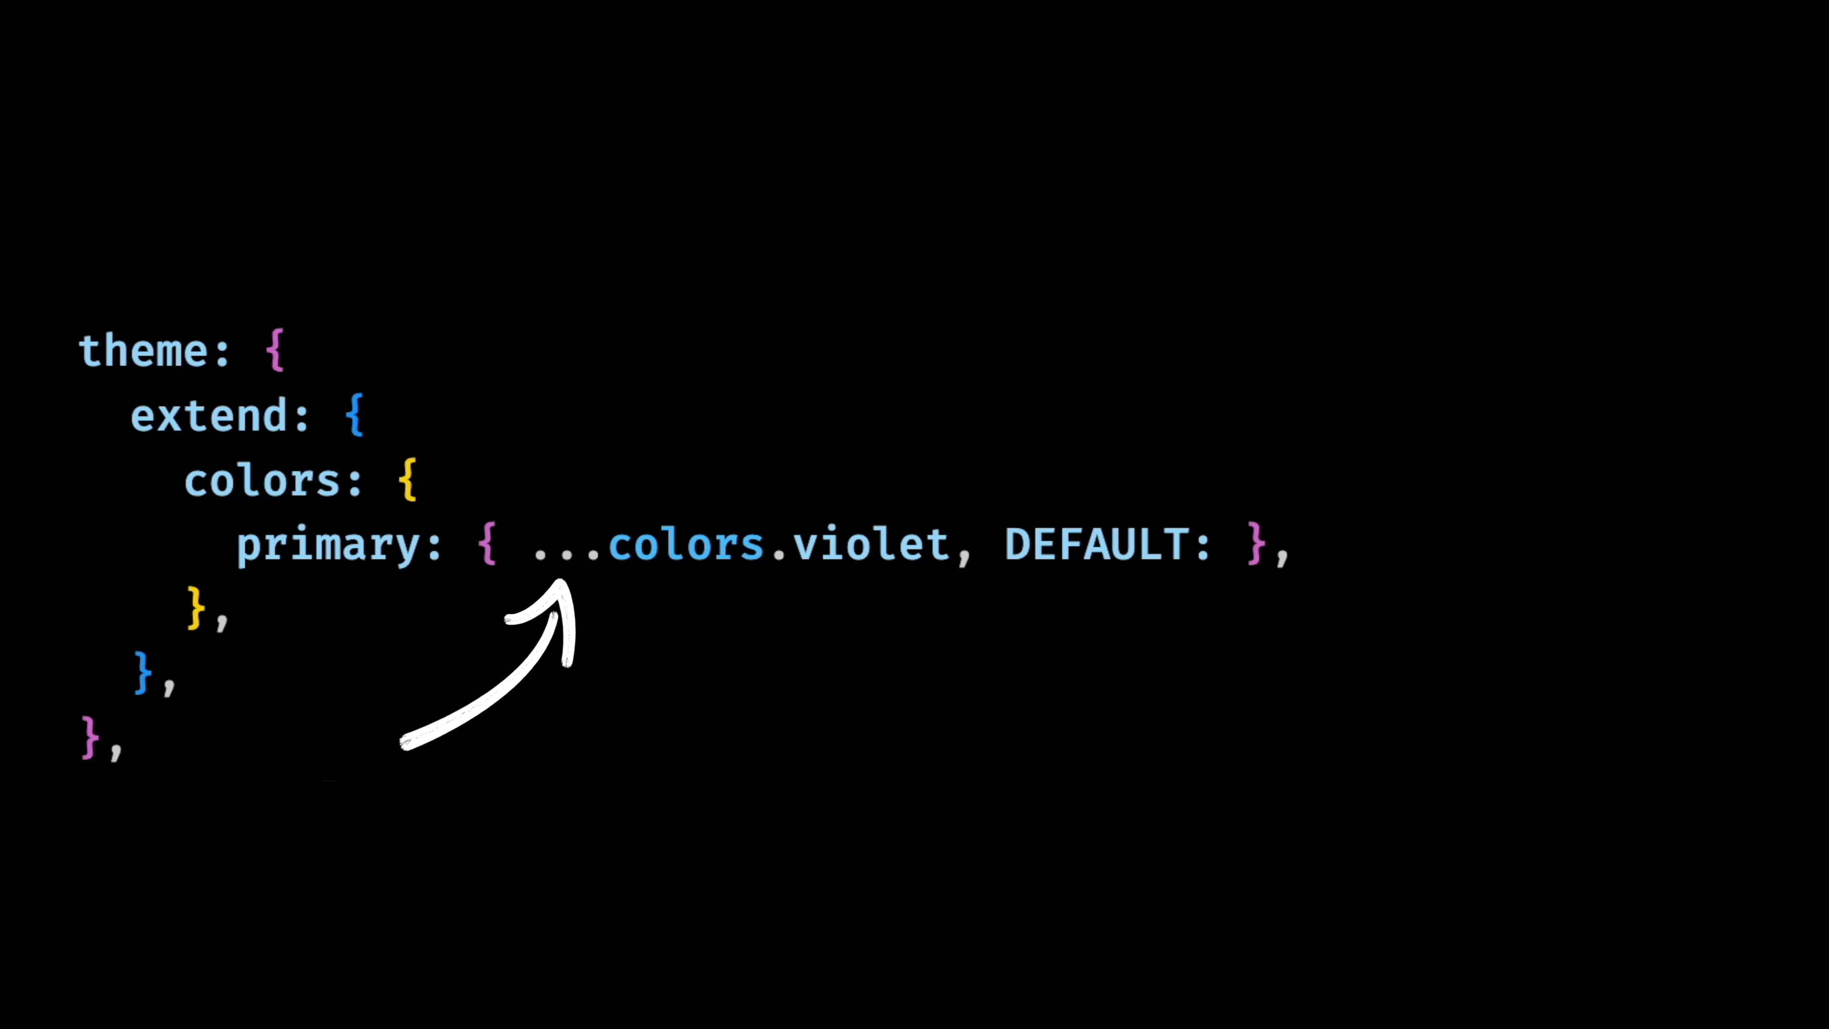
text(colors.violet[600])
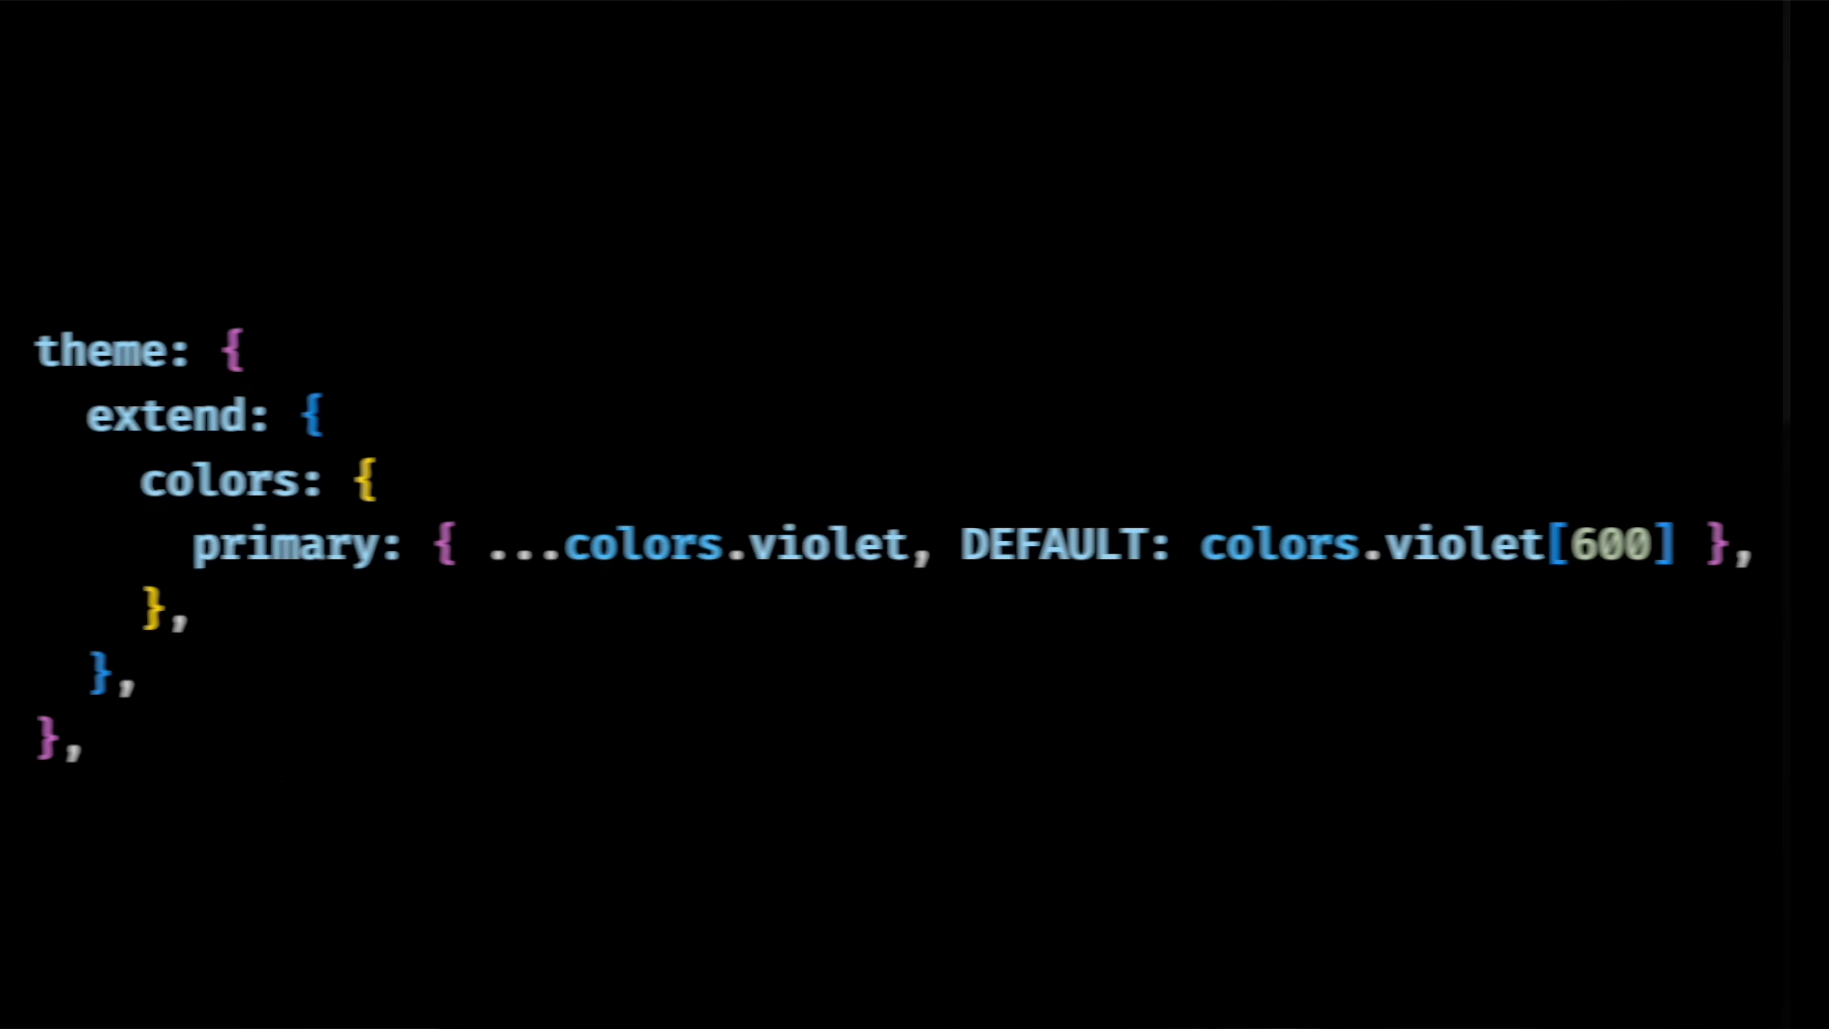